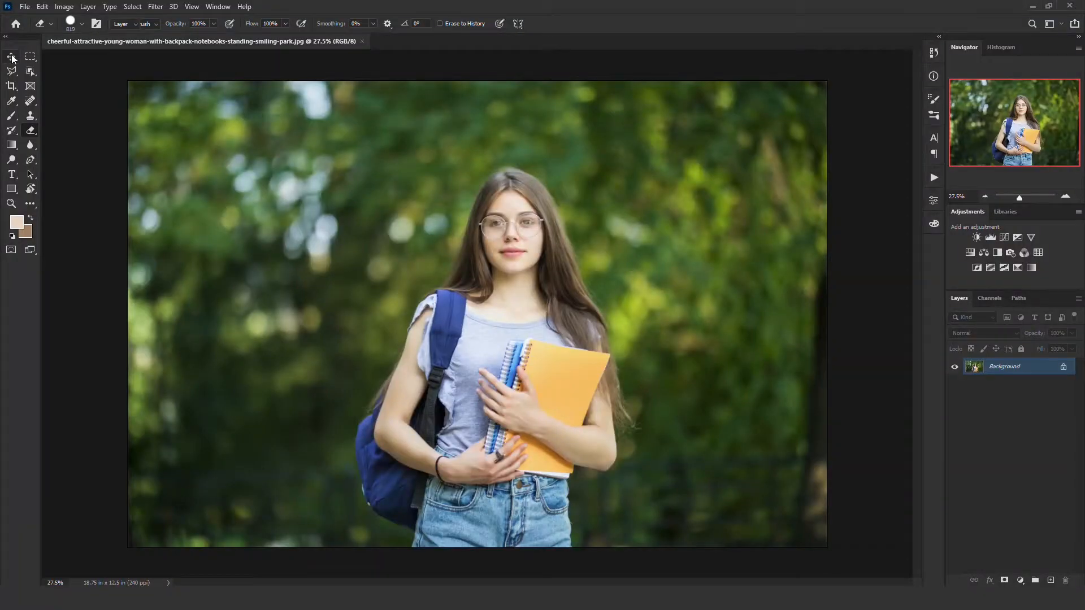
Add a Curves adjustment layer pulled down to darken the park photo heavily
{"action": "left_click", "coordinate": [12, 56]}
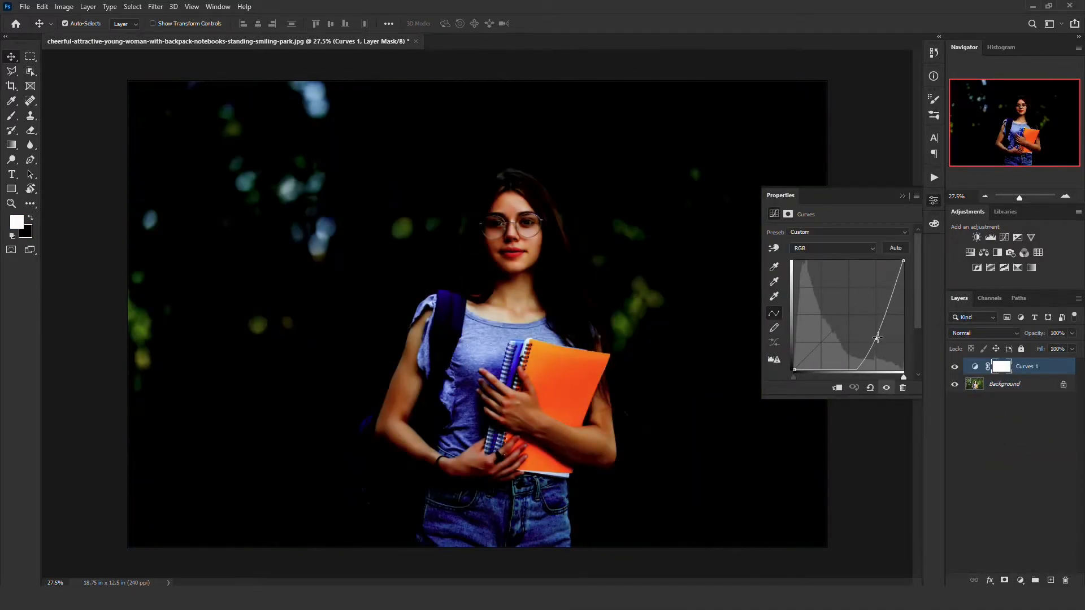
{"action": "left_click", "coordinate": [903, 196]}
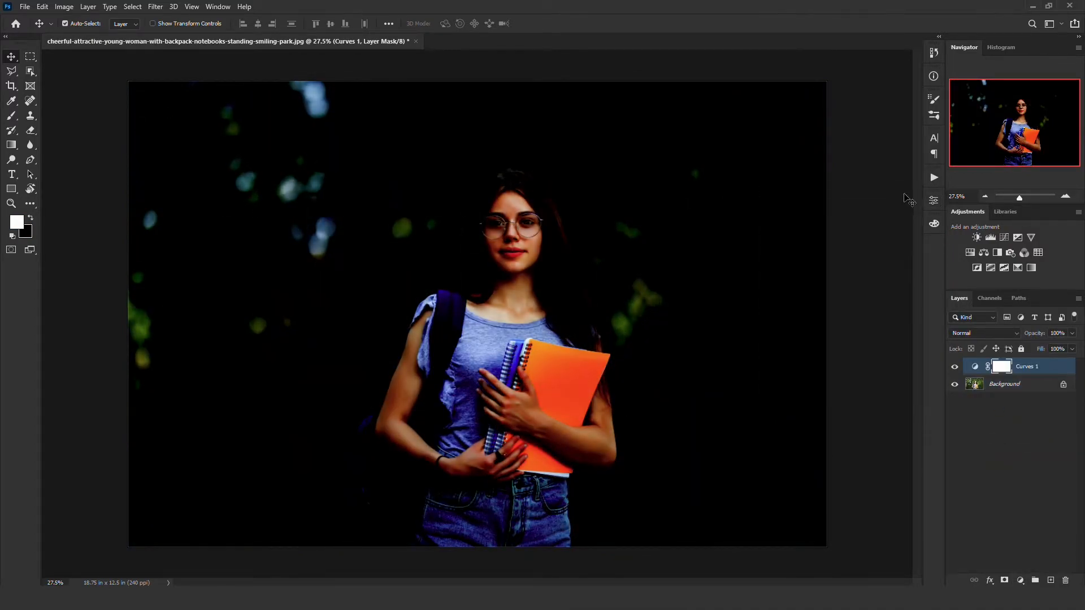
{"action": "mouse_move", "coordinate": [12, 131]}
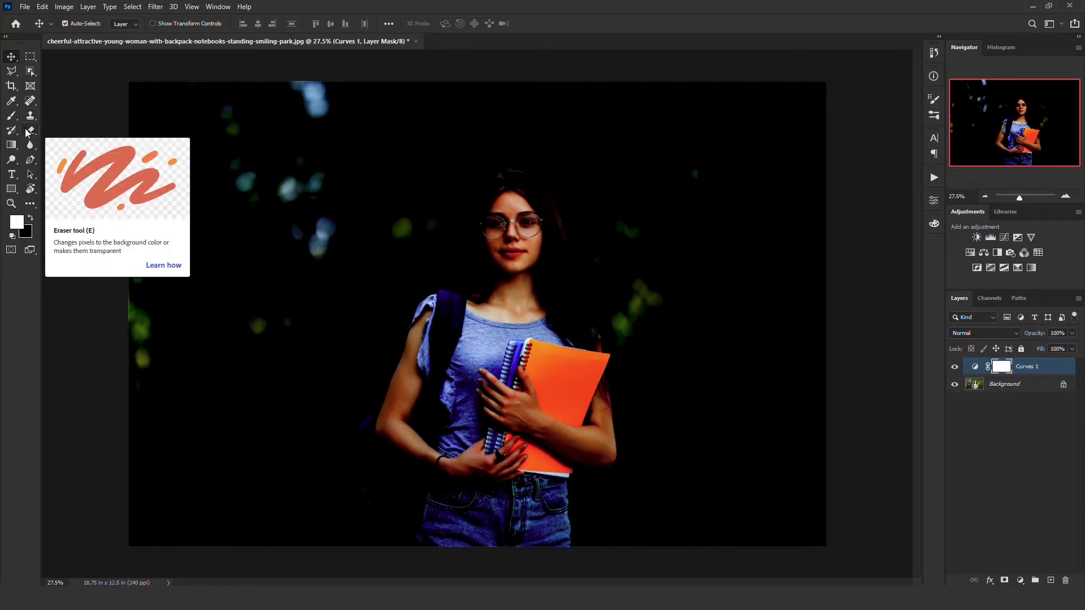
Erase a large circle over the girl in the Curves mask, then stretch it into a wide oval
{"action": "left_click", "coordinate": [12, 130]}
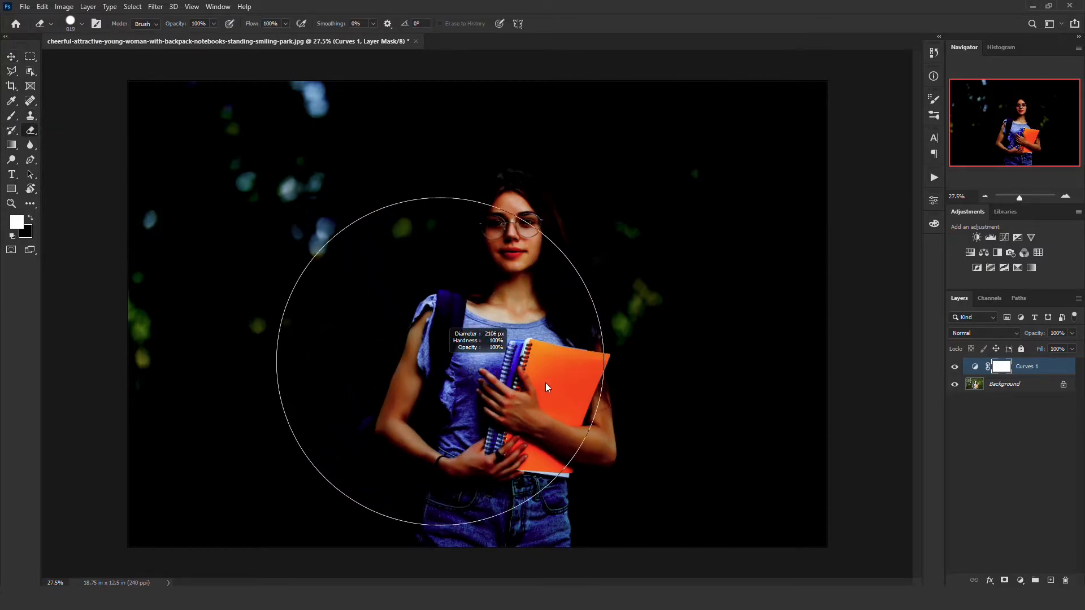
{"action": "left_click_drag", "start_coordinate": [547, 388], "coordinate": [570, 306]}
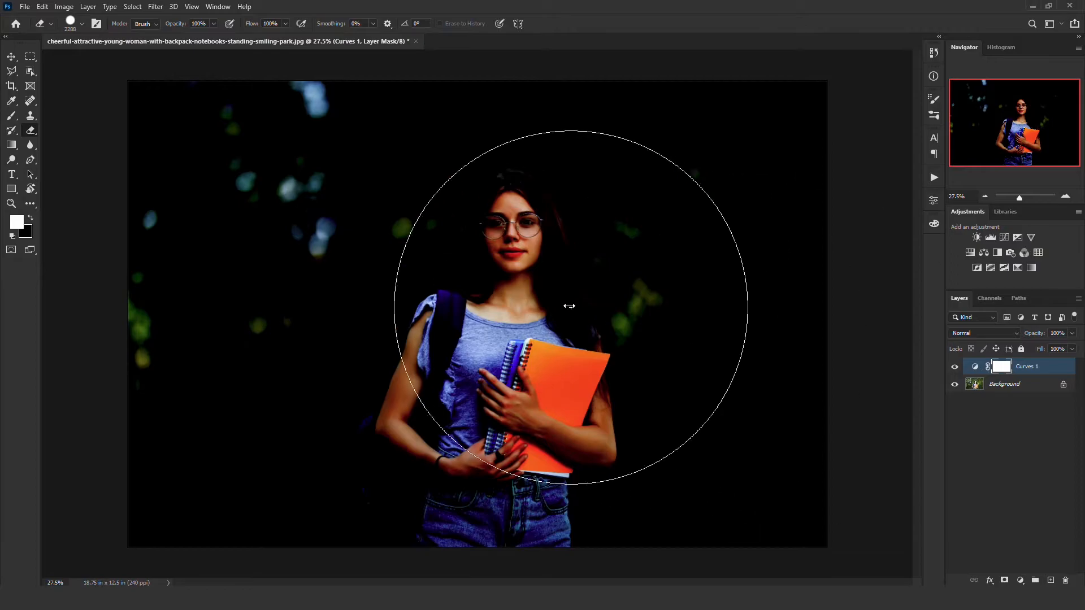
{"action": "key", "text": "ctrl+t"}
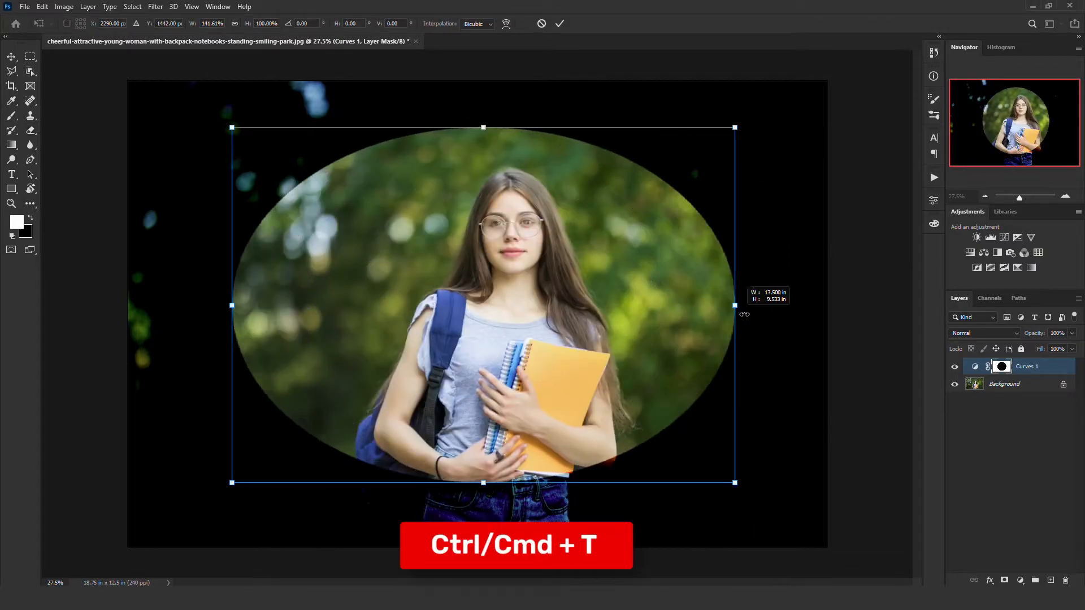
{"action": "left_click_drag", "start_coordinate": [735, 305], "coordinate": [793, 322]}
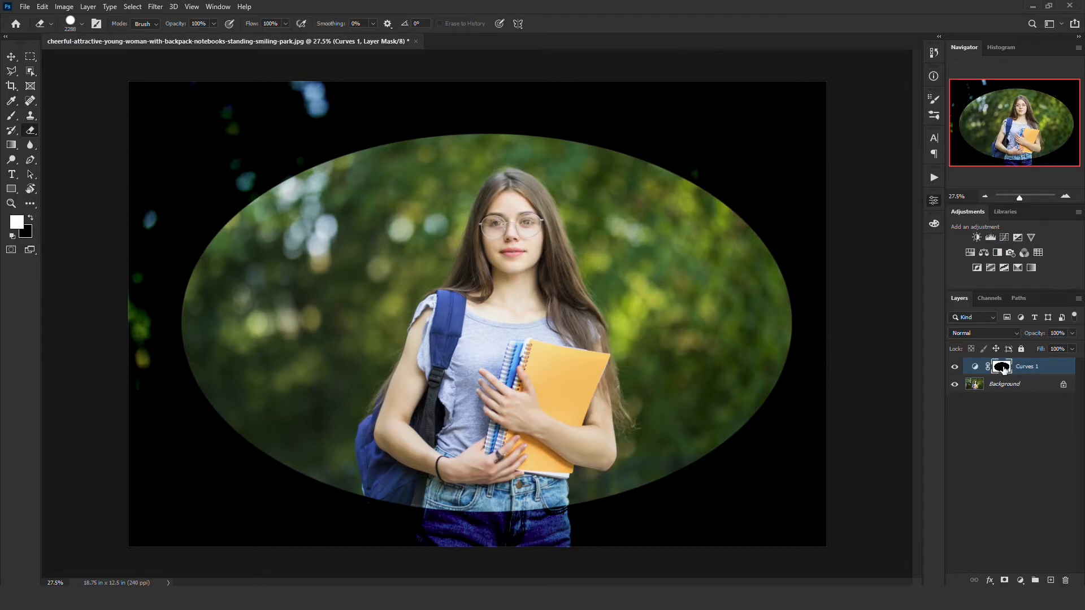
Feather the Curves layer mask to about 140 px for a soft vignette edge
{"action": "double_click", "coordinate": [1001, 367]}
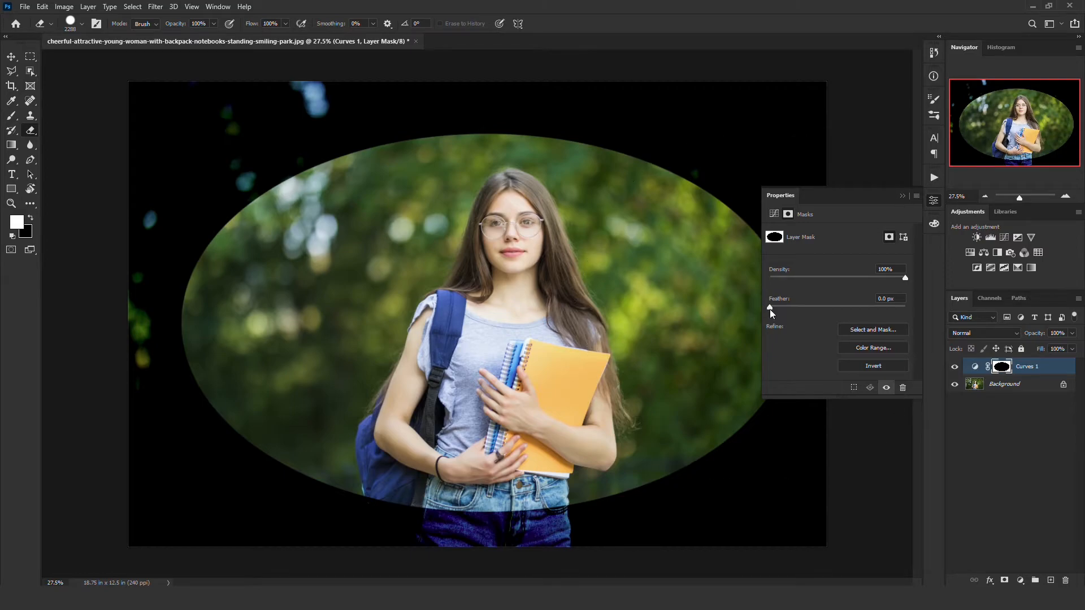
{"action": "left_click_drag", "start_coordinate": [772, 307], "coordinate": [843, 306]}
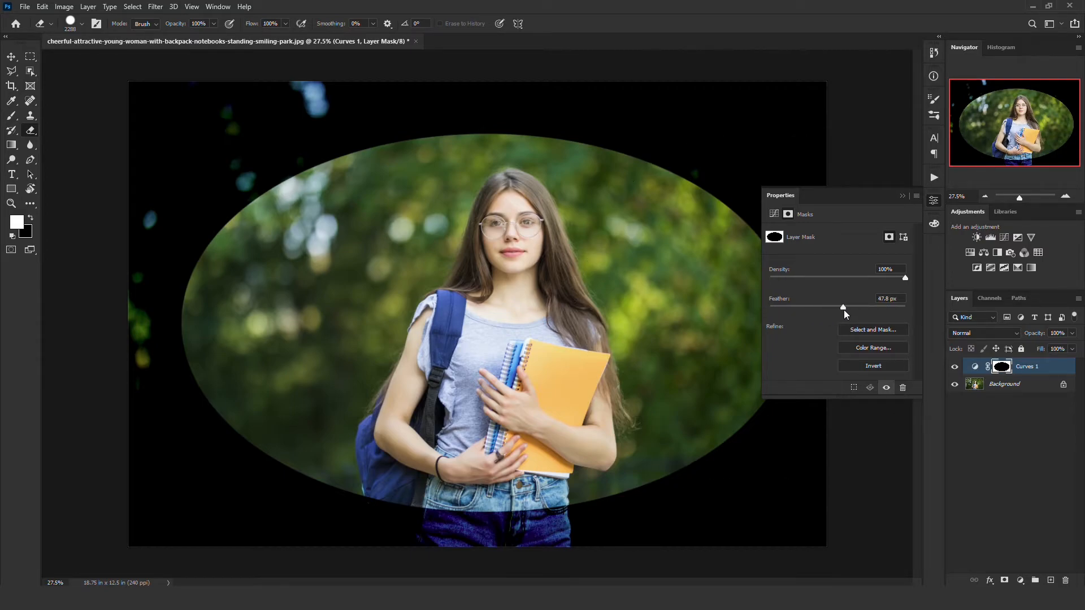
{"action": "left_click_drag", "start_coordinate": [842, 306], "coordinate": [866, 306]}
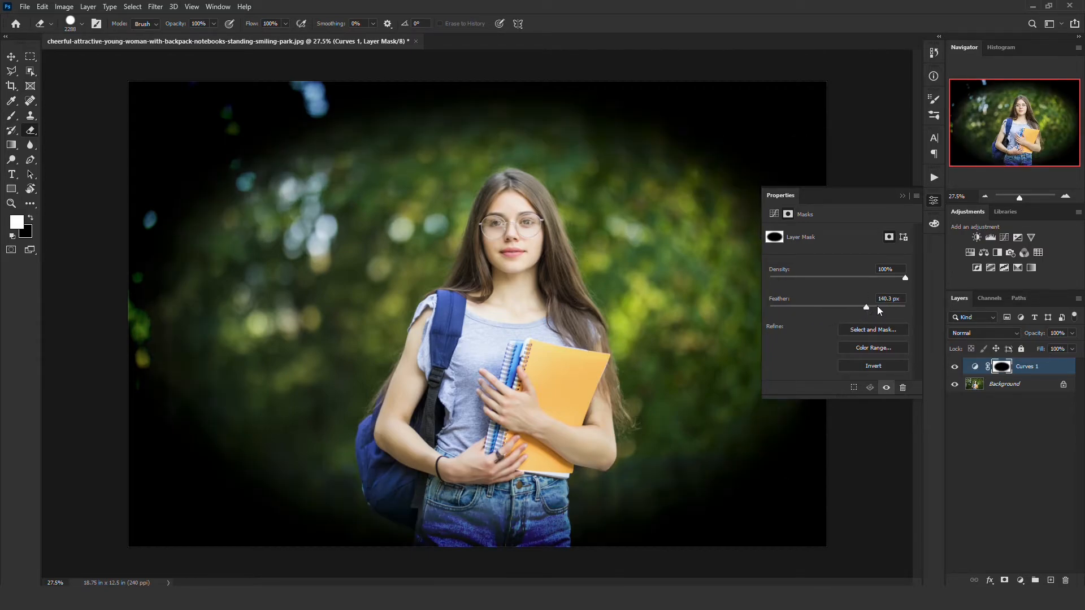
{"action": "left_click_drag", "start_coordinate": [867, 307], "coordinate": [880, 306]}
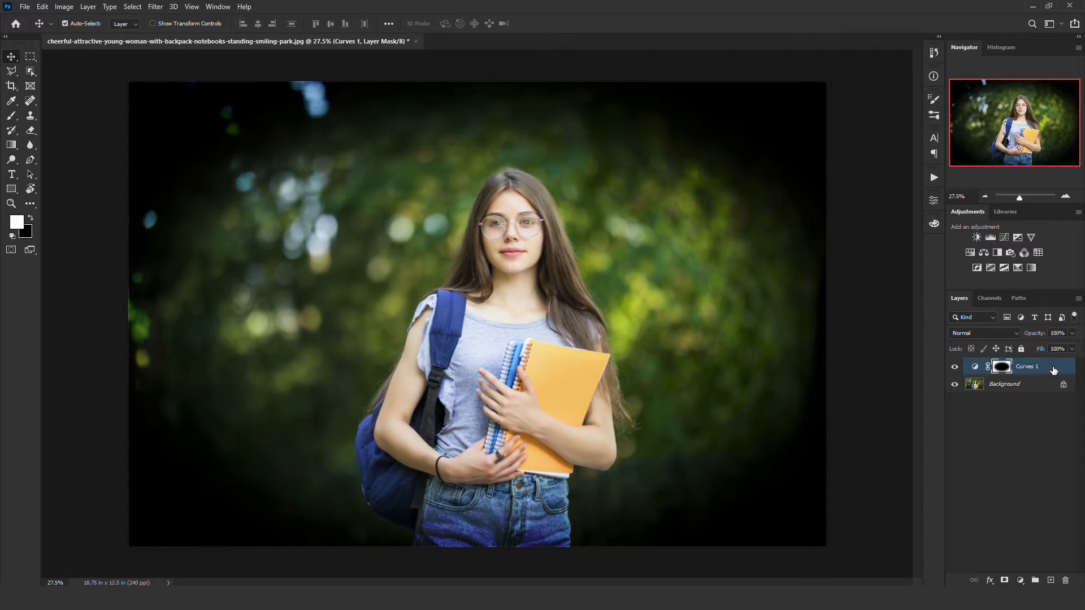
Split the Underlying Layer white Blend If slider on Curves 1 so highlights show through
{"action": "double_click", "coordinate": [1027, 366]}
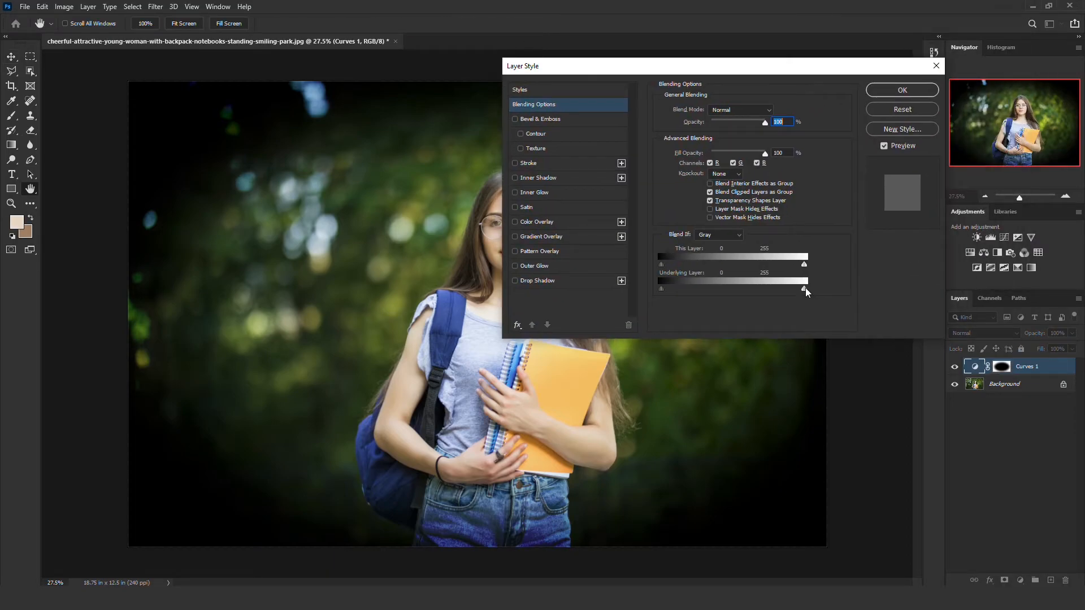
{"action": "left_click_drag", "start_coordinate": [805, 290], "coordinate": [799, 289]}
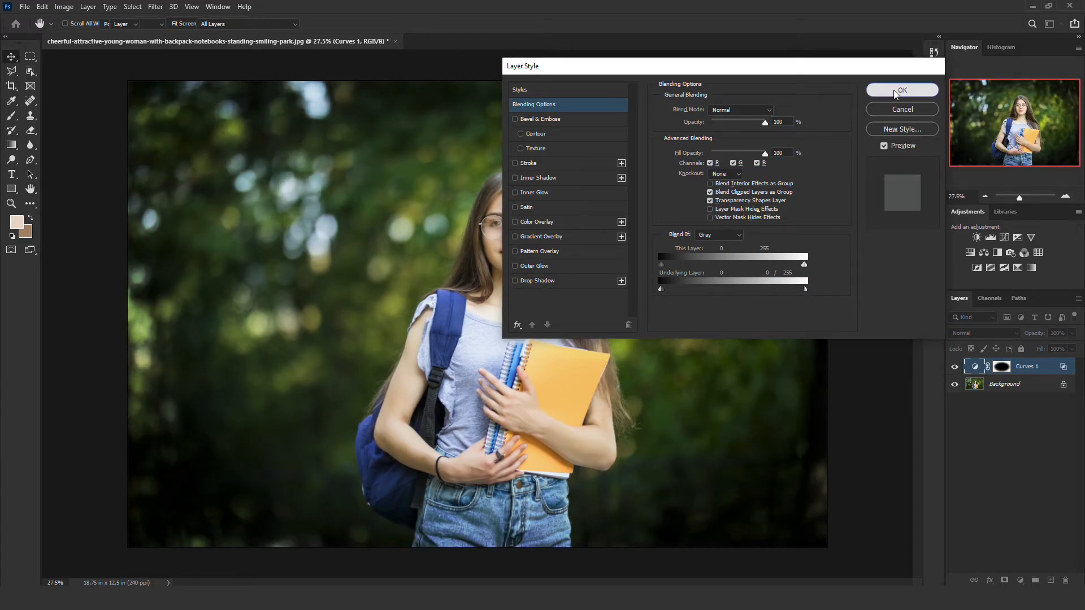
{"action": "left_click", "coordinate": [902, 90]}
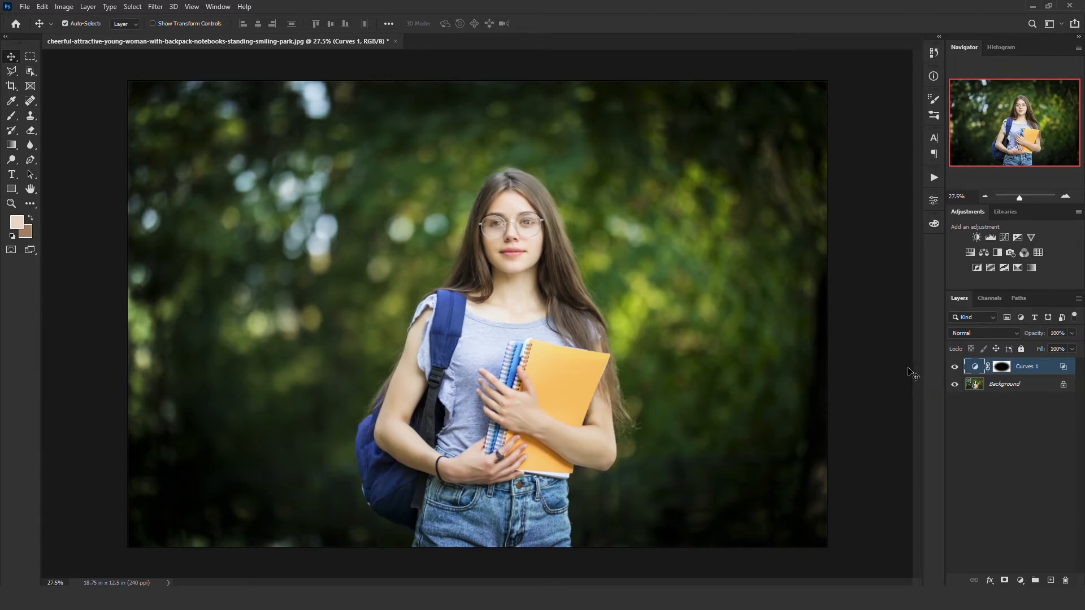